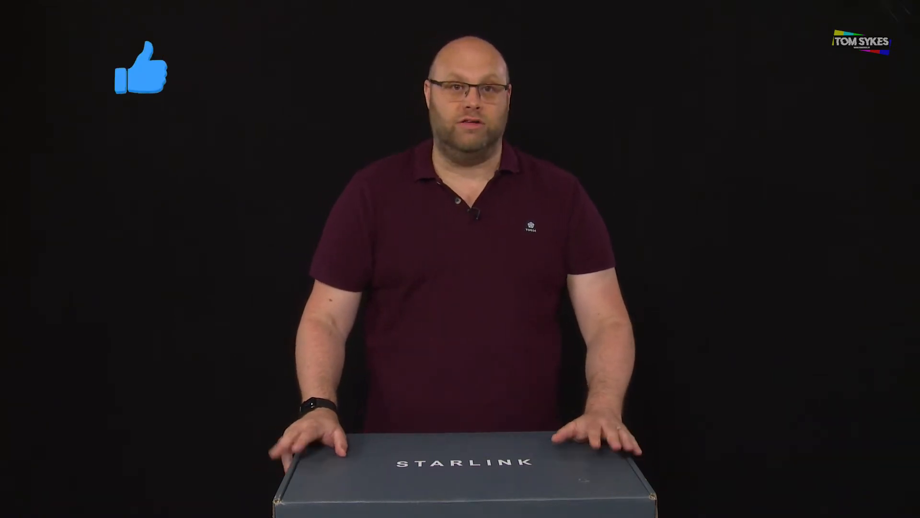
left_click(141, 68)
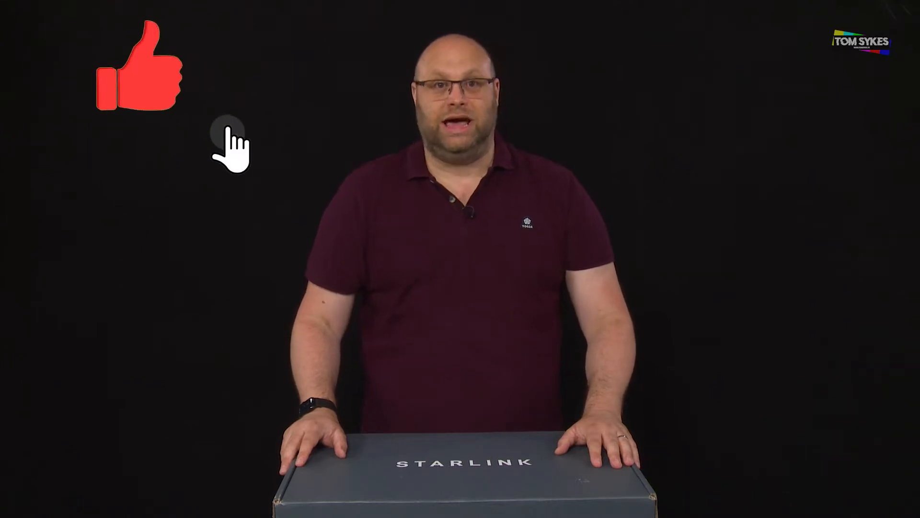